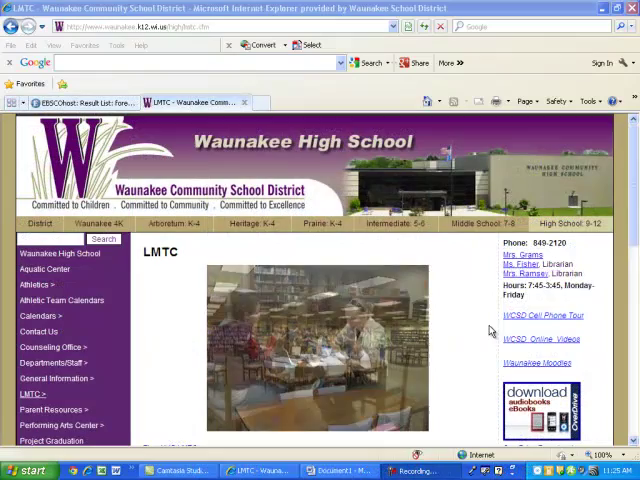
Scroll to Teacher Projects and open the 'Biology -- Food Web' project page
scroll(down, 3)
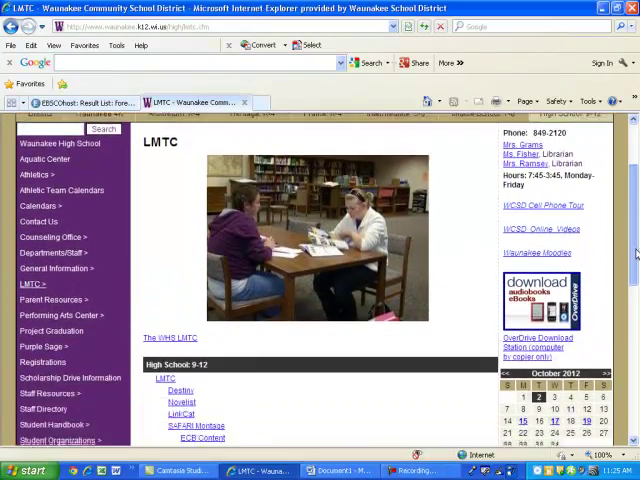
scroll(down, 3)
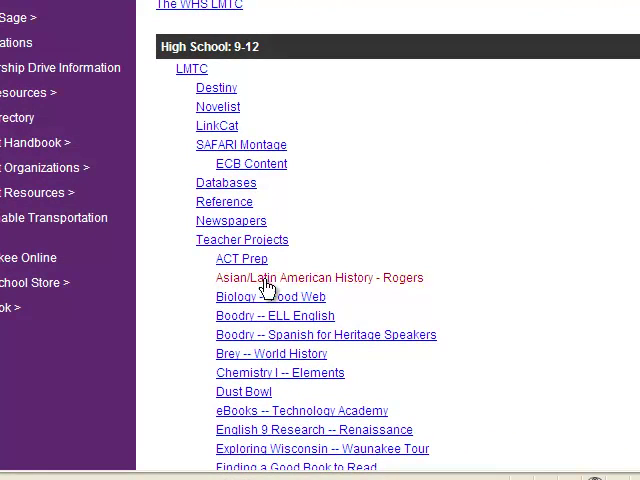
mouse_move(263, 303)
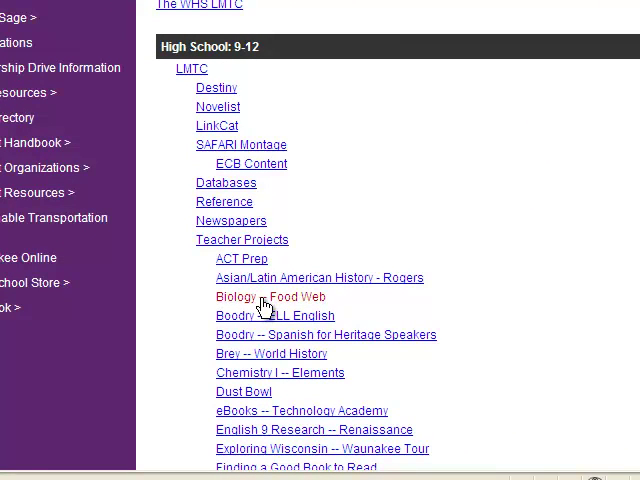
click(270, 296)
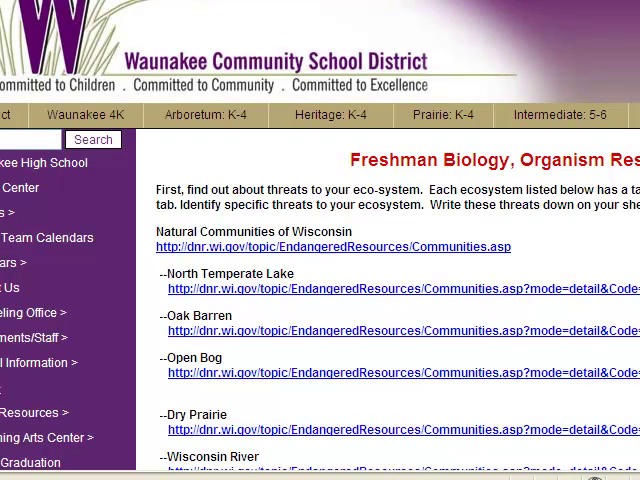
Scroll down the Freshman Biology page to the EbscoHOST section and BadgerLink link
scroll(down, 3)
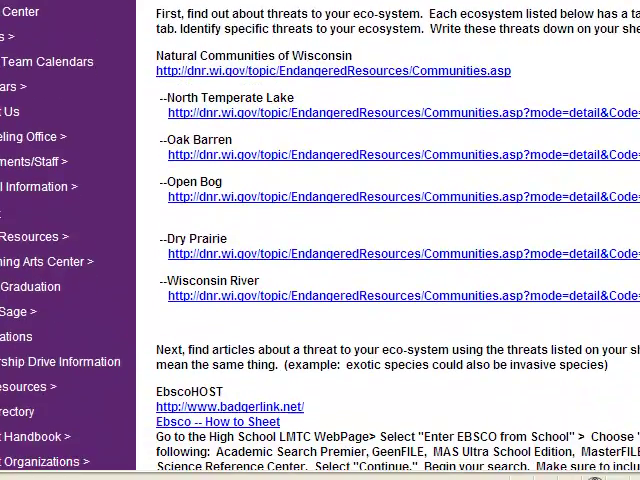
scroll(down, 3)
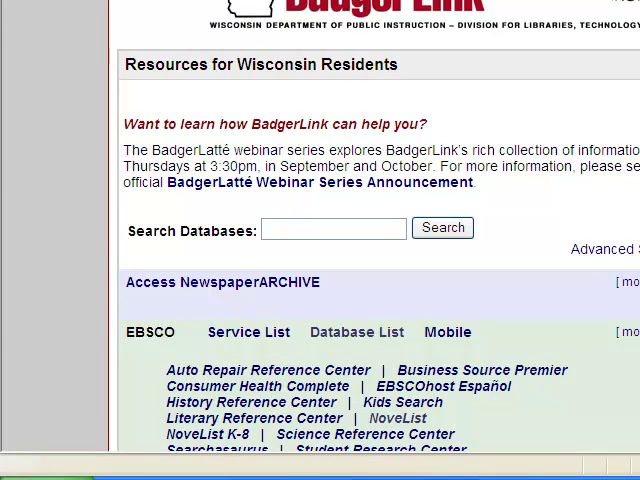
mouse_move(460, 322)
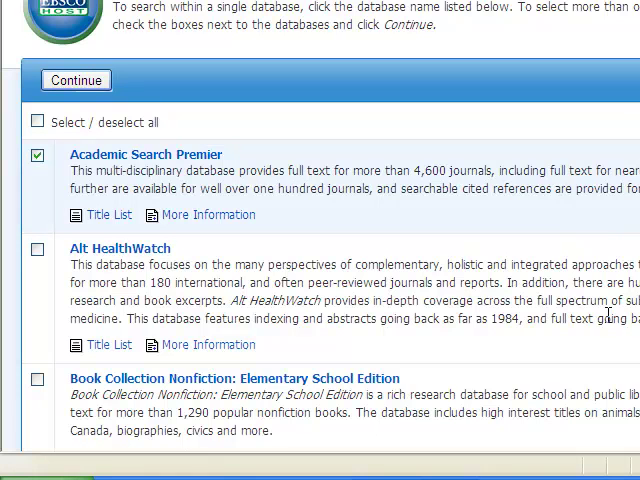
Select Academic Search Premier, MAS Ultra, MasterFILE Premier and Newspaper Source Plus, then continue
scroll(down, 3)
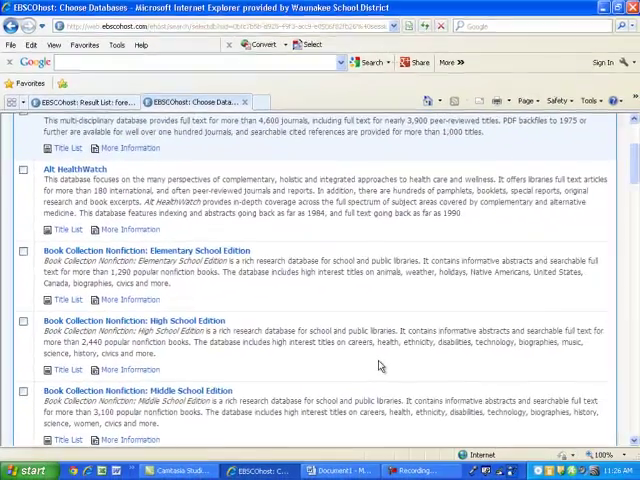
scroll(down, 3)
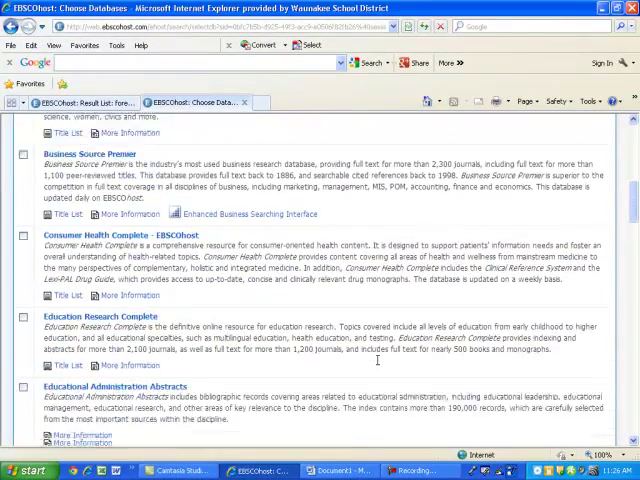
scroll(down, 3)
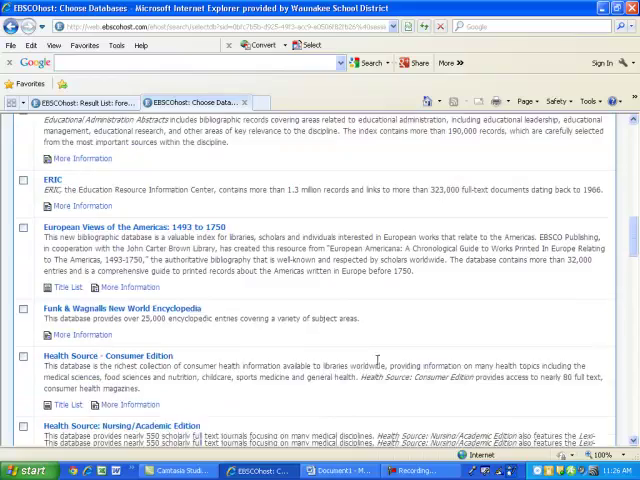
scroll(down, 3)
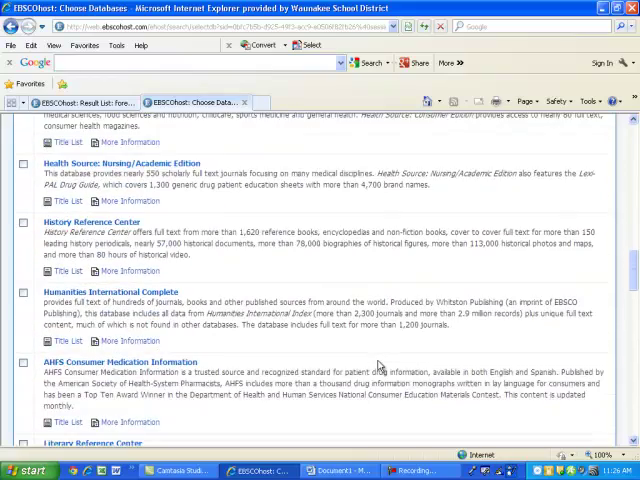
scroll(down, 3)
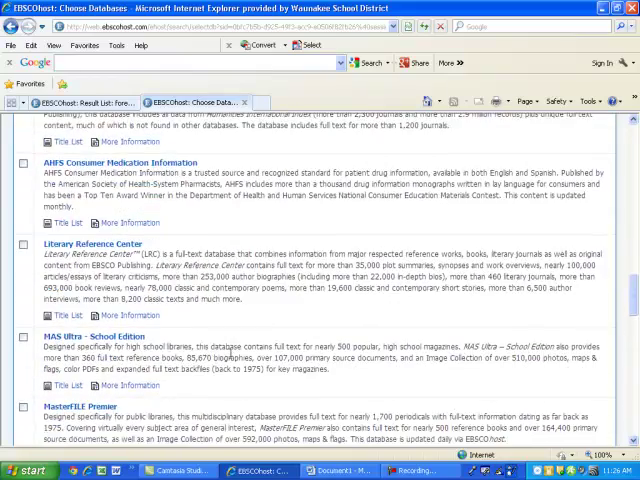
scroll(down, 3)
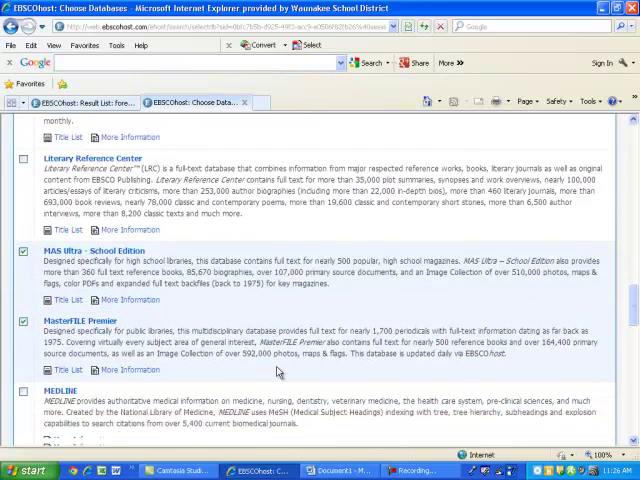
scroll(down, 3)
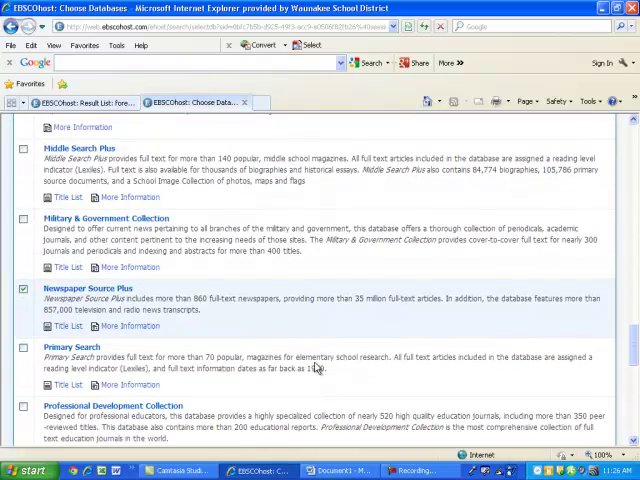
scroll(down, 3)
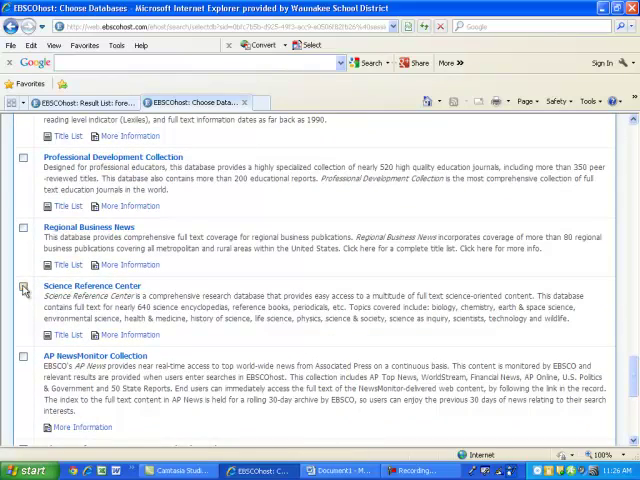
scroll(down, 3)
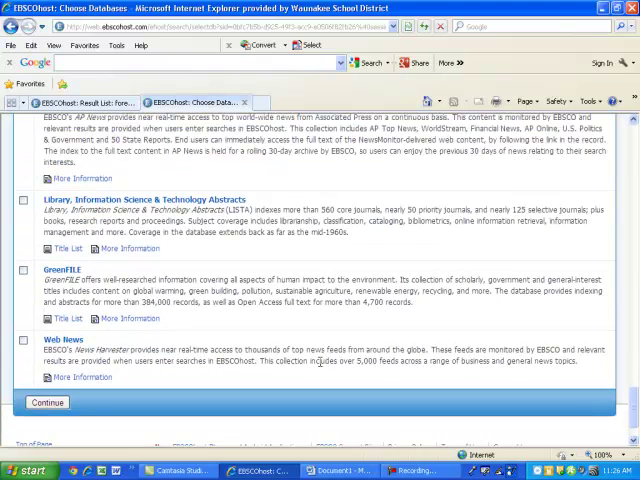
click(25, 267)
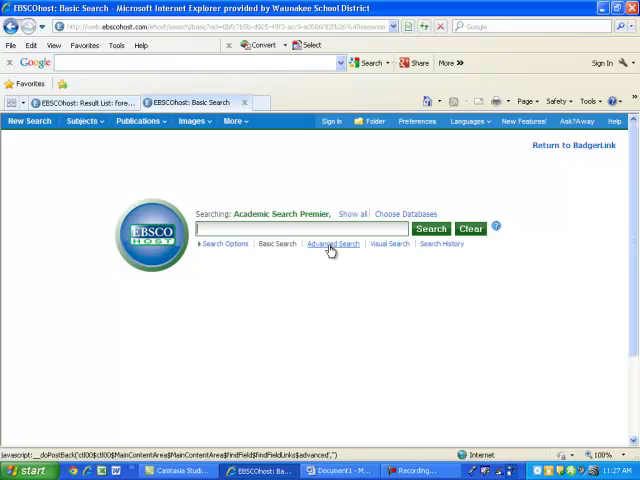
Switch from Basic Search to the Advanced Search form
click(333, 243)
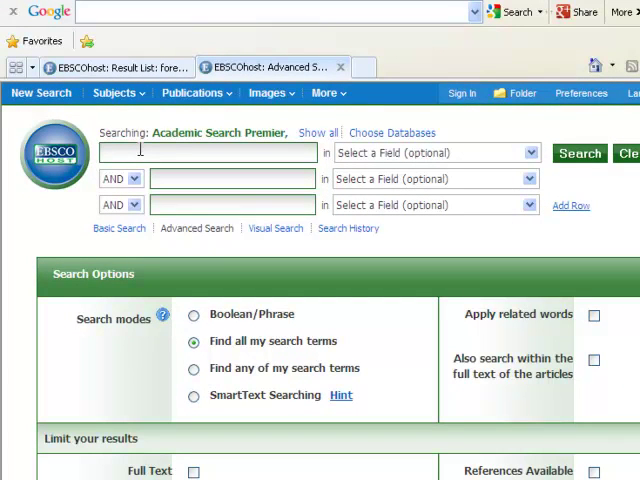
Search for 'southern dry forest' AND 'gypsy moth' in the advanced form
text(southern dry forest)
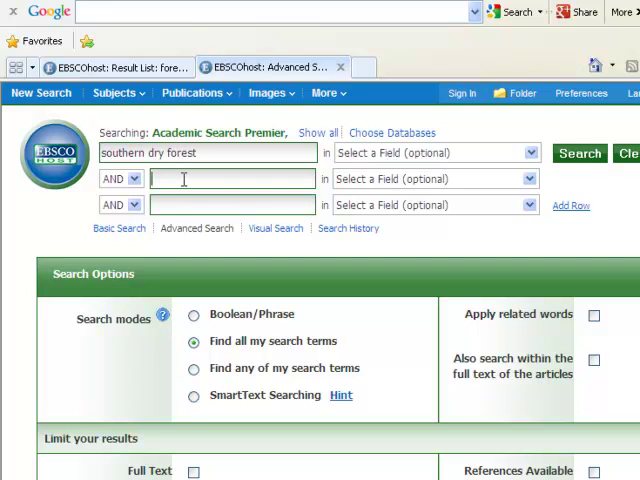
text(gypsy moth)
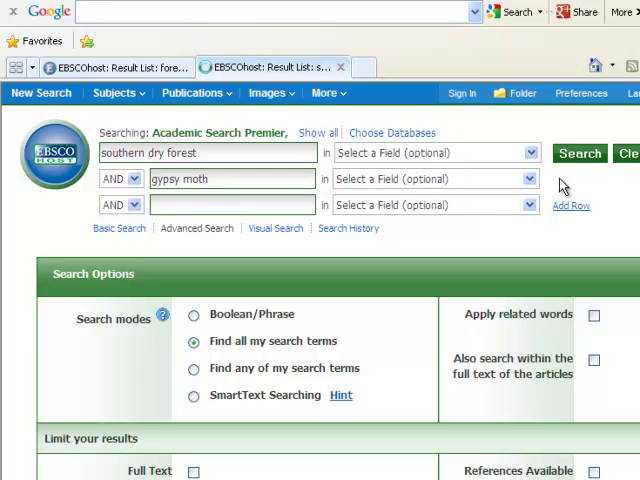
click(579, 153)
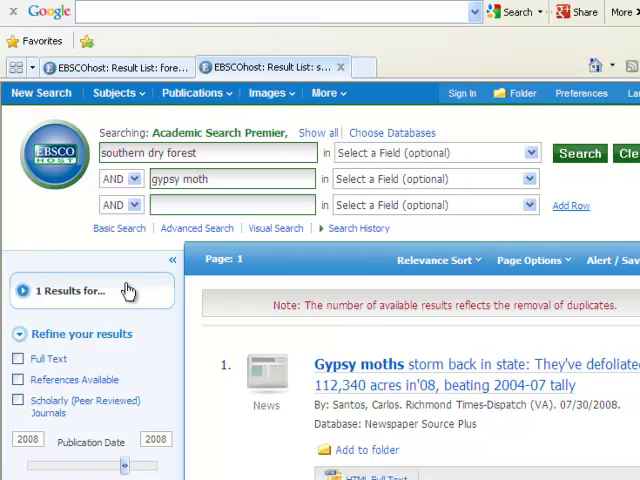
mouse_move(177, 318)
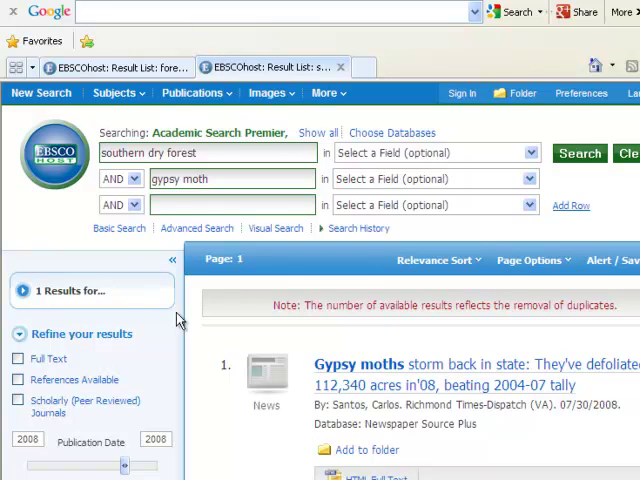
mouse_move(353, 437)
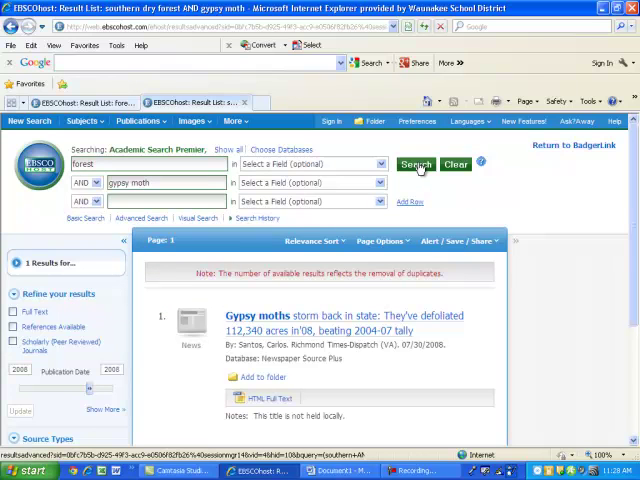
mouse_move(632, 305)
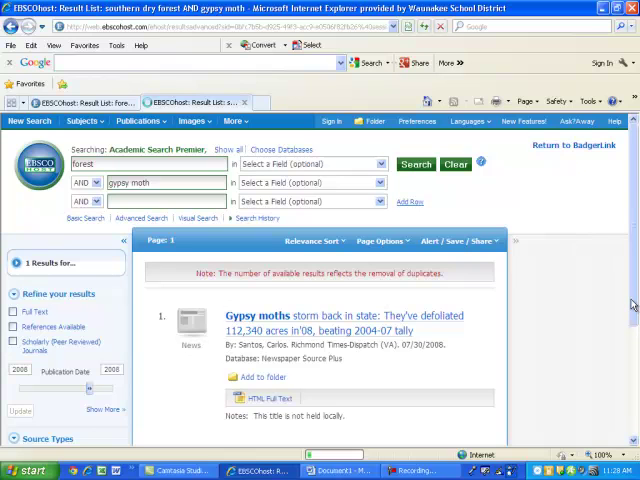
Rerun the search as 'forest' AND 'gypsy moth', getting 580 results
click(415, 163)
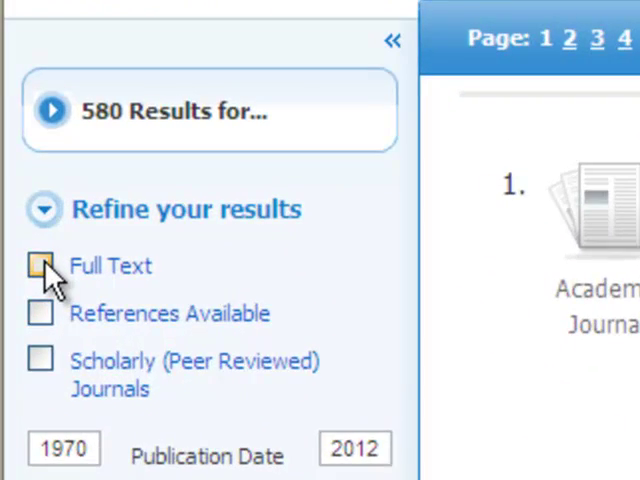
Apply the Full Text limiter, narrowing results to 391
click(45, 265)
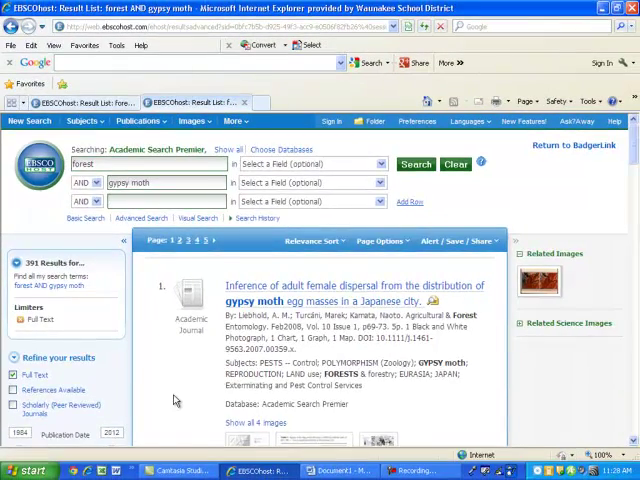
Set the Publication Date range to 2005–2012 and update the results
scroll(down, 3)
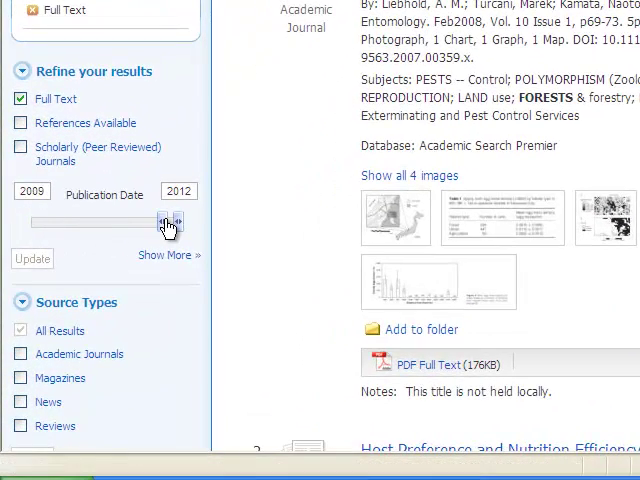
drag(167, 222, 145, 222)
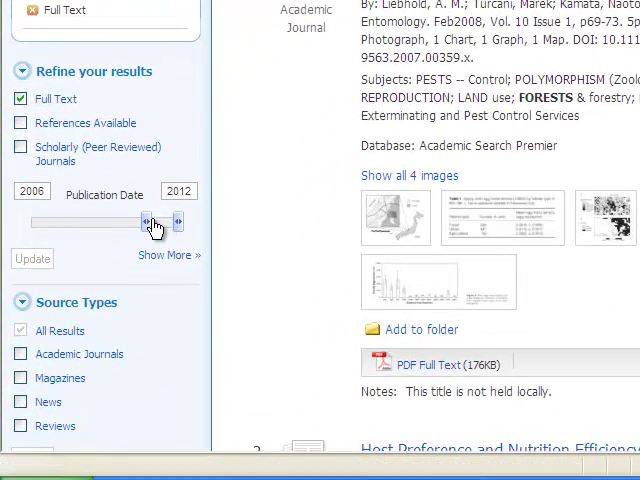
drag(146, 221, 138, 221)
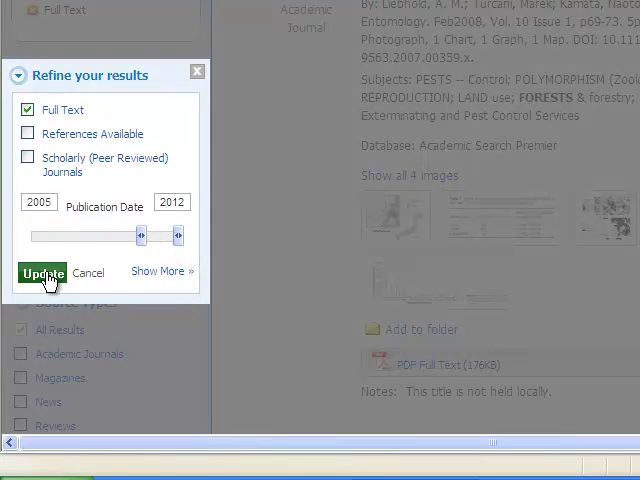
click(42, 271)
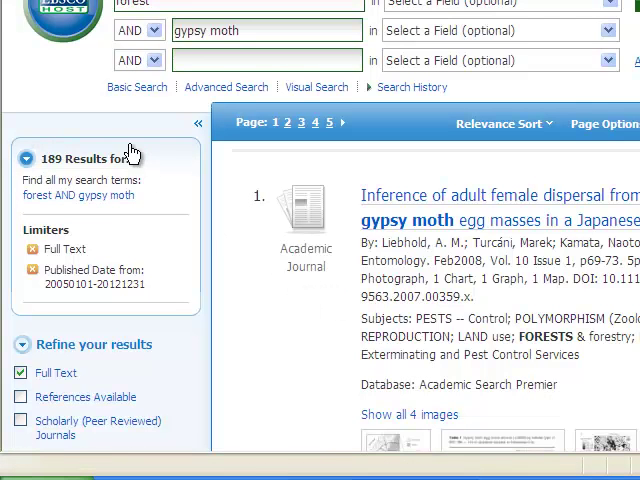
mouse_move(32, 158)
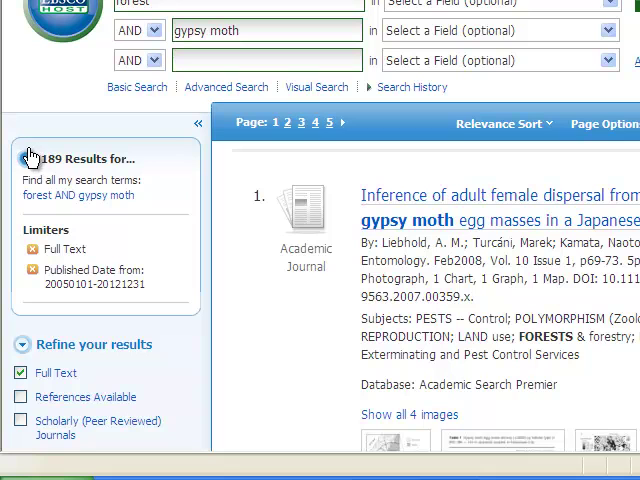
mouse_move(35, 203)
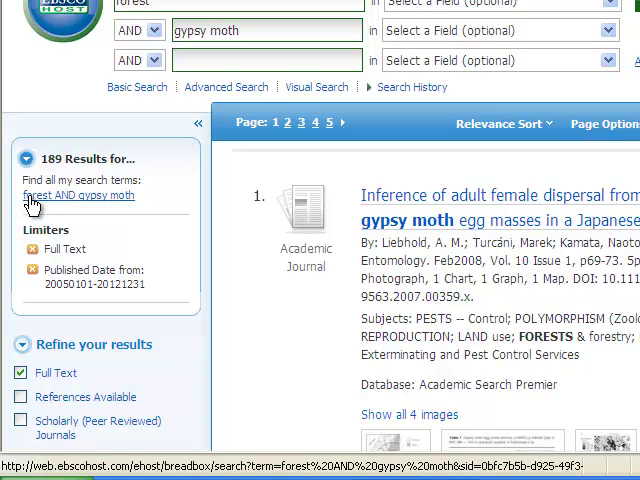
Scroll the left panel and expand the full Subject term list
scroll(down, 3)
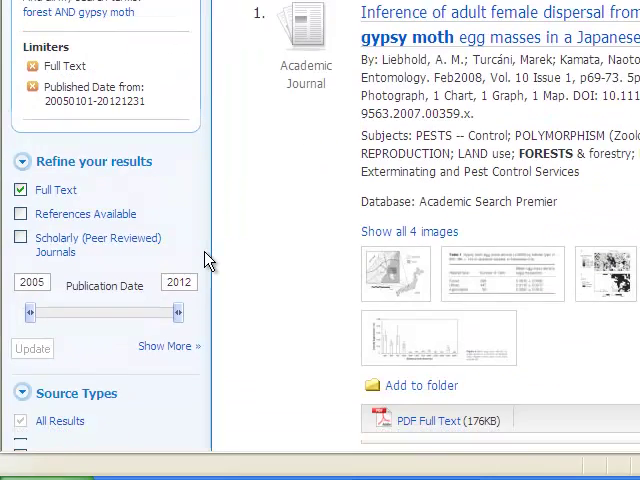
scroll(down, 3)
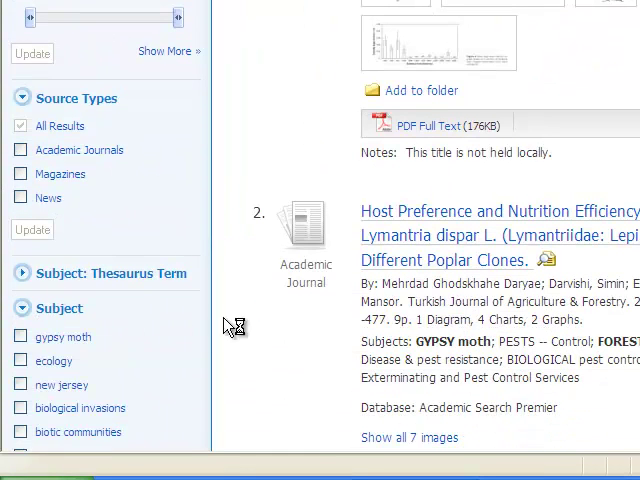
scroll(down, 3)
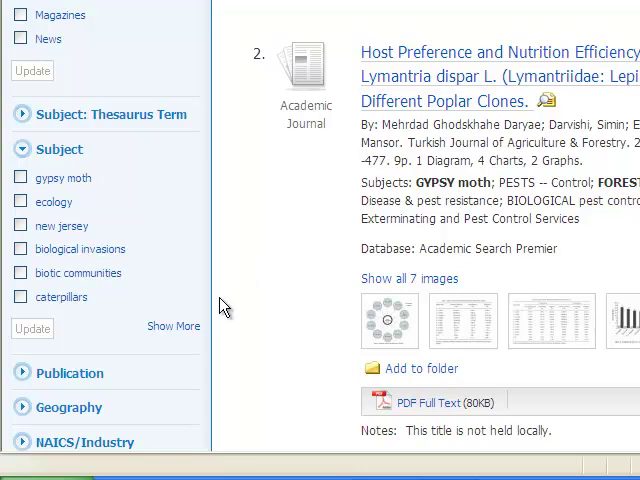
mouse_move(173, 326)
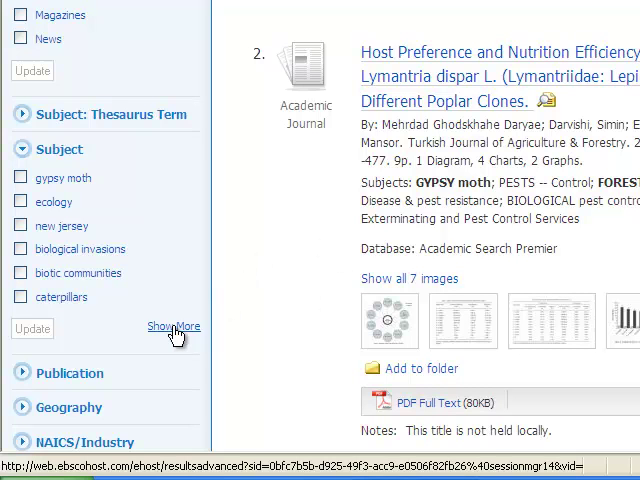
click(172, 326)
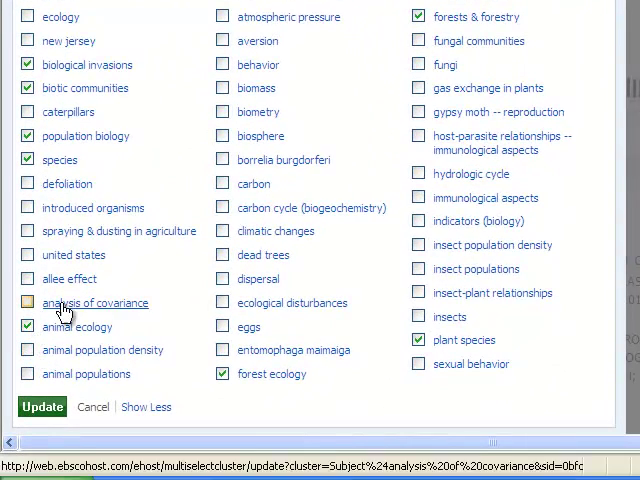
Tick subjects like biological invasions, forest ecology and plant species, updating to 9 results
click(42, 407)
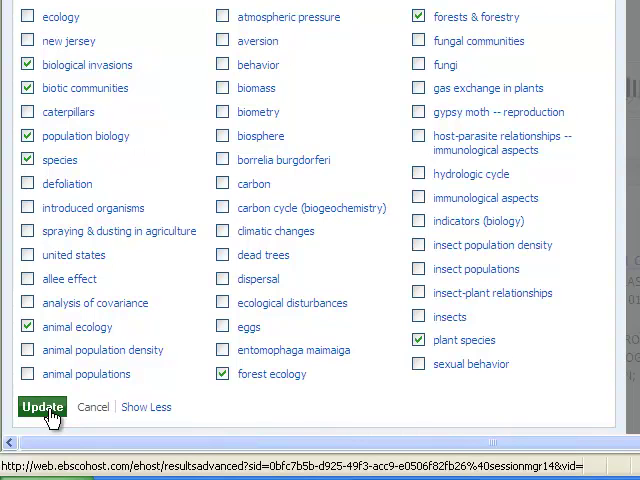
click(38, 409)
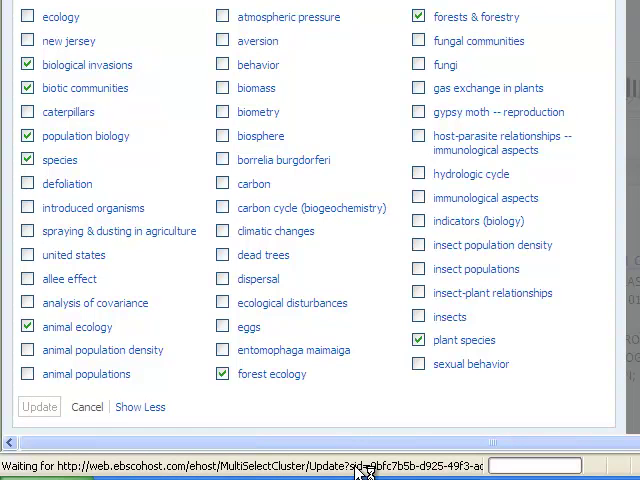
click(38, 407)
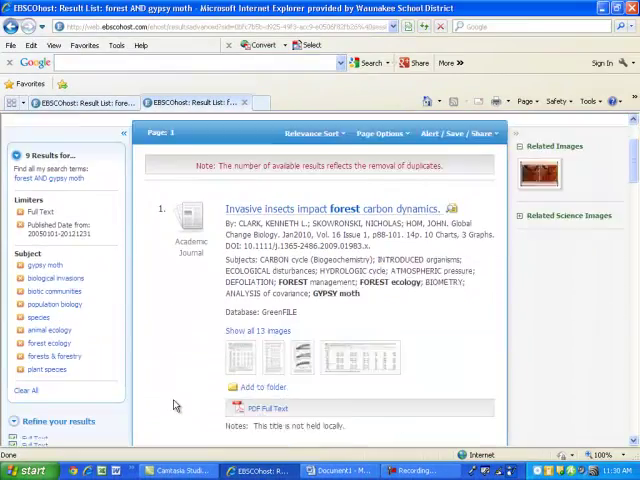
scroll(down, 3)
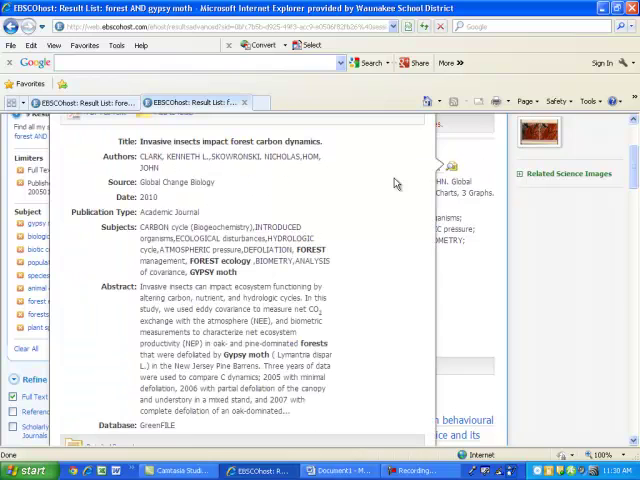
scroll(down, 3)
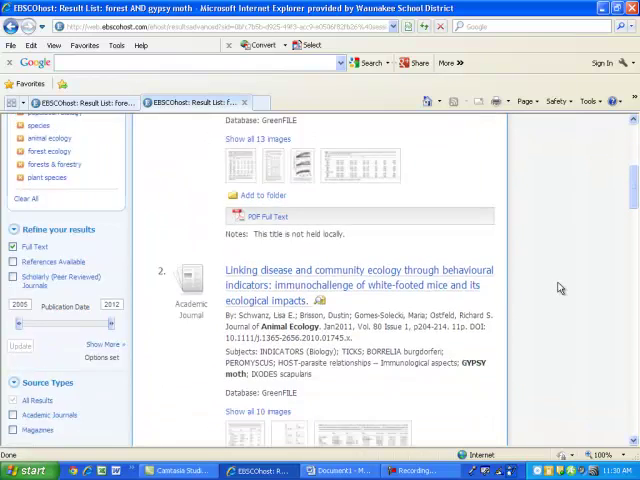
scroll(down, 3)
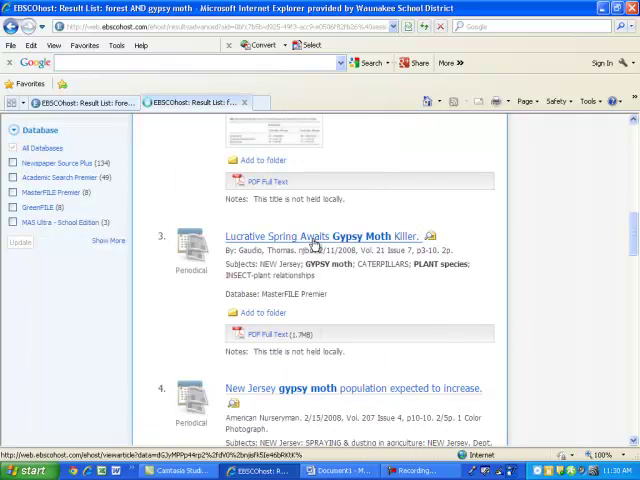
View result 3, 'Lucrative Spring Awaits Gypsy Moth Killer', as PDF Full Text
click(320, 235)
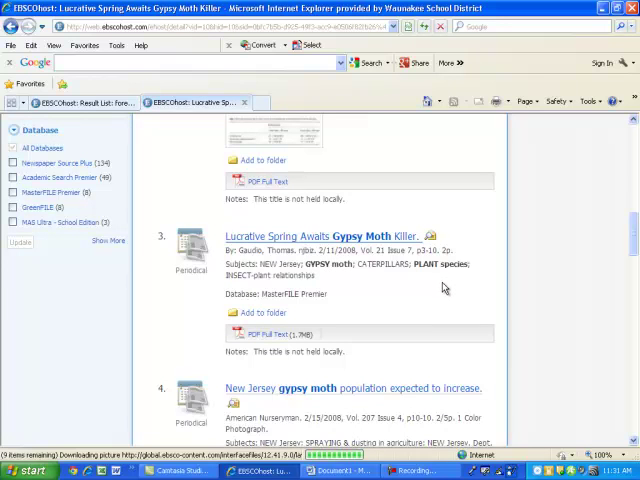
click(336, 236)
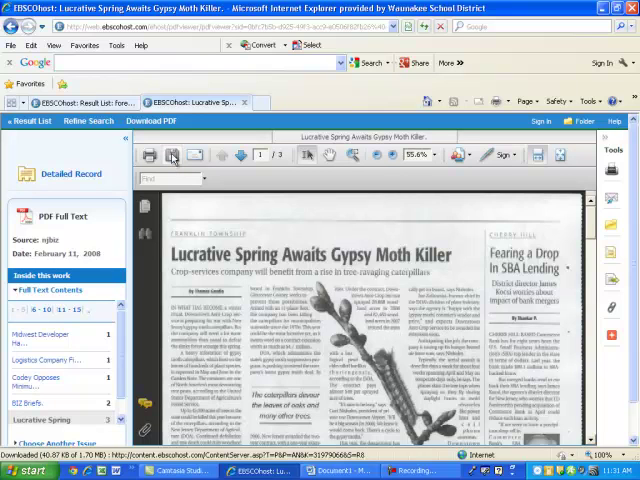
mouse_move(174, 160)
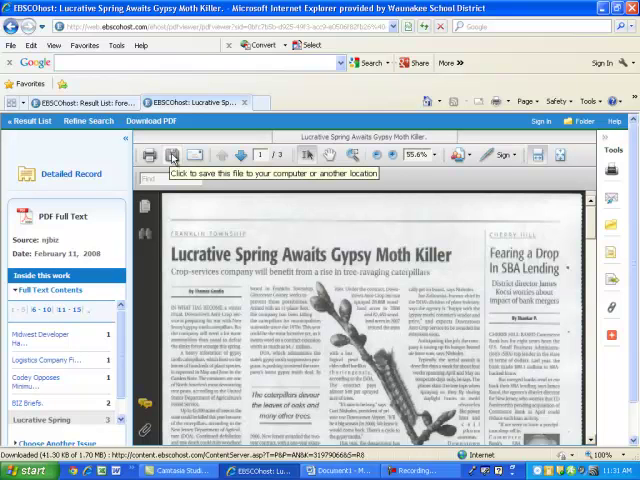